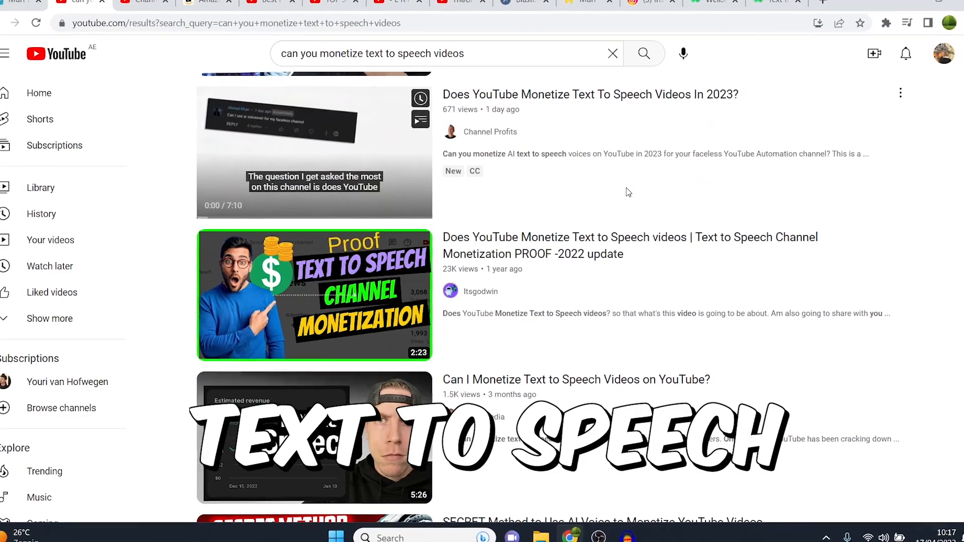
# Scroll YouTube Studio and open the channel's lifetime analytics with views, watch time and revenue.
pyautogui.scroll(-3)
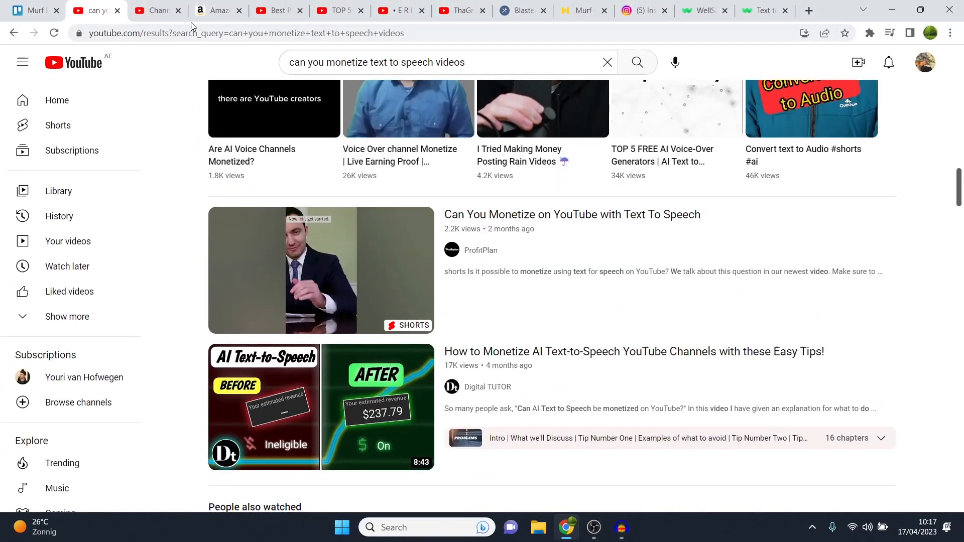
pyautogui.click(156, 10)
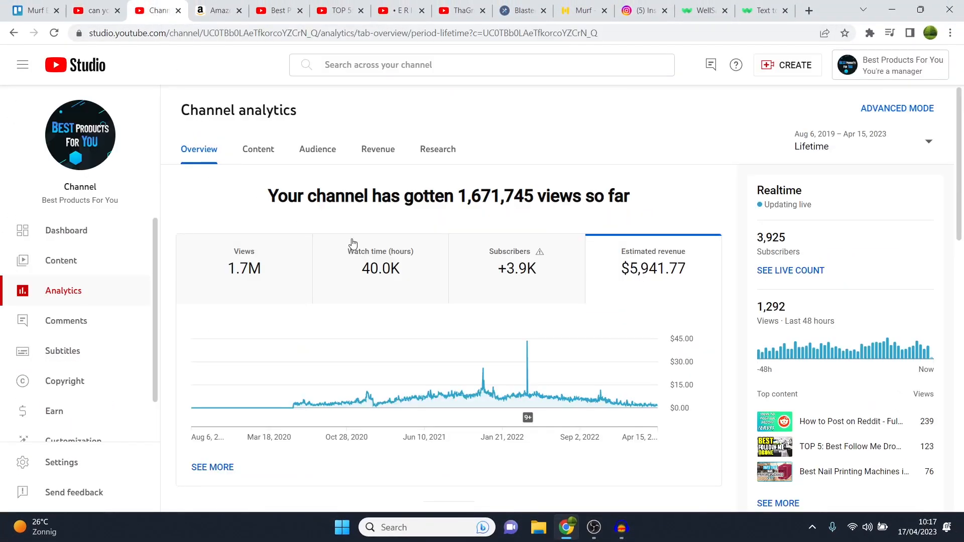
pyautogui.moveTo(625, 269)
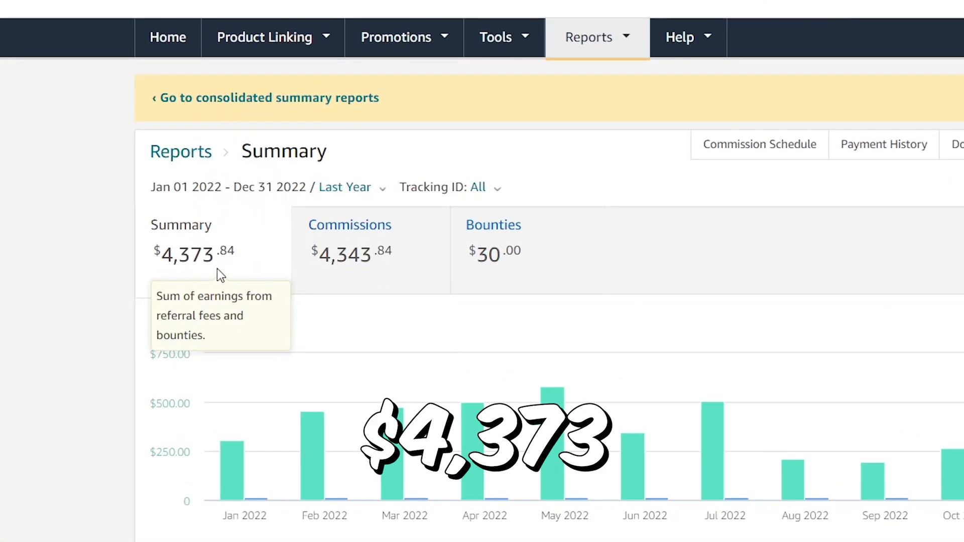
pyautogui.moveTo(349, 224)
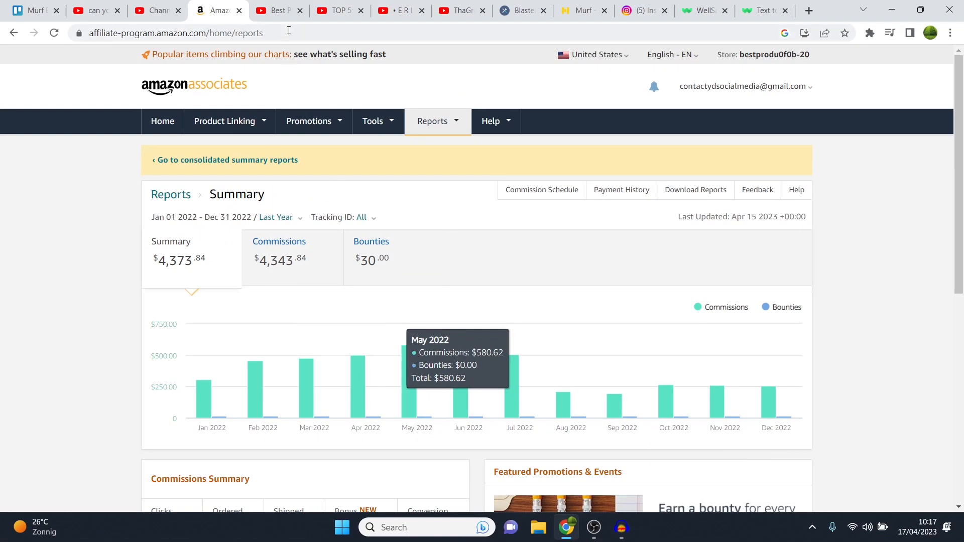
# Open the Best Products For You channel and highlight its 'Channel is monetized' status.
pyautogui.click(279, 11)
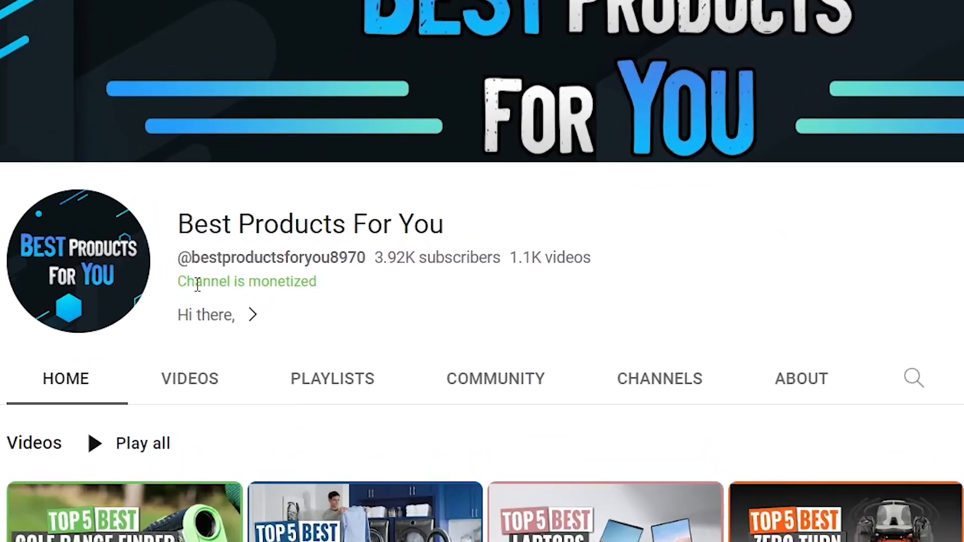
pyautogui.moveTo(197, 281); pyautogui.dragTo(316, 281)
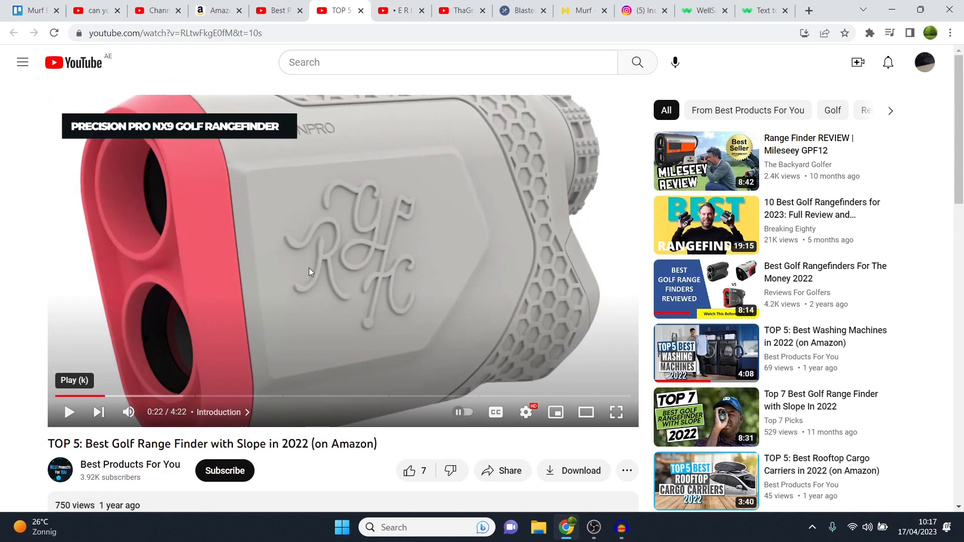
pyautogui.moveTo(211, 293)
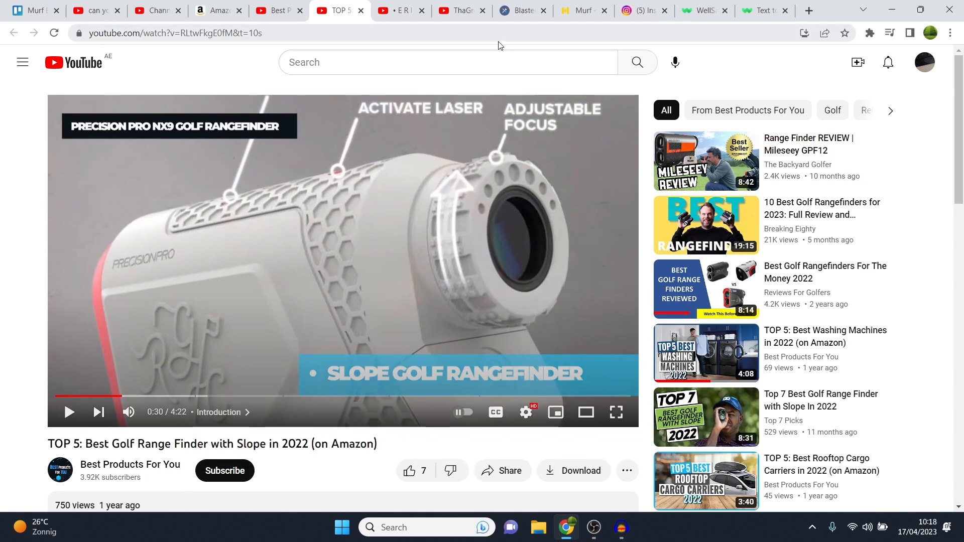
# Glance at Murf and Speechelo's Voice Generator settings, then return to Best Products For You.
pyautogui.click(583, 10)
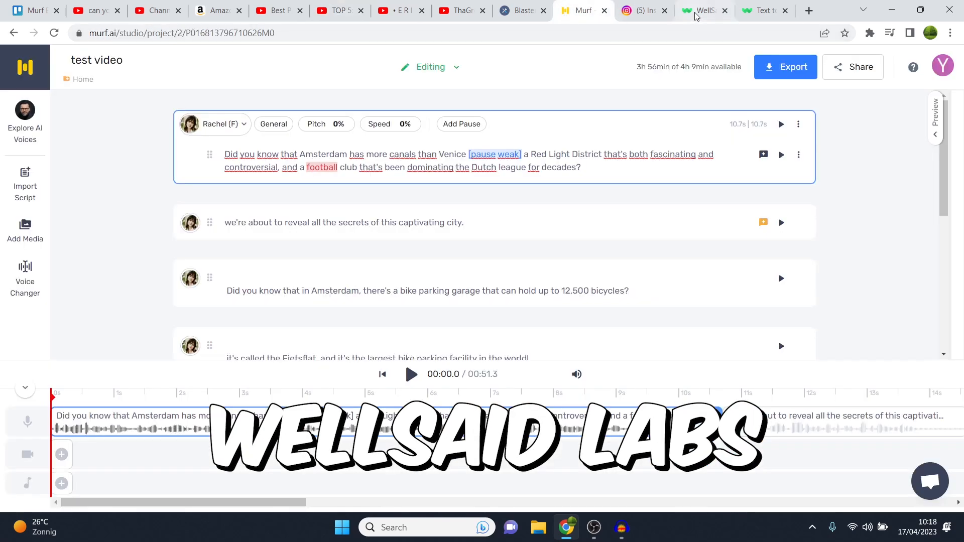
pyautogui.click(521, 10)
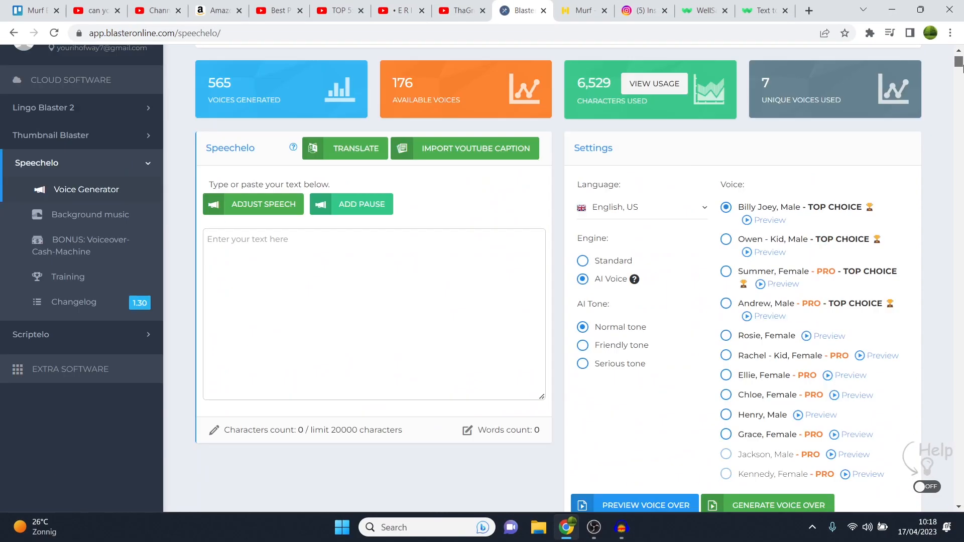
pyautogui.scroll(3)
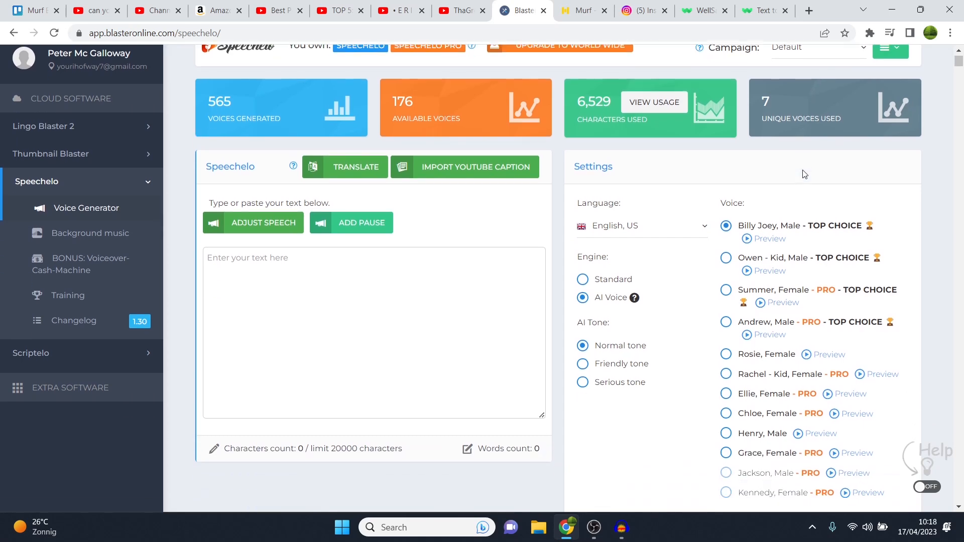
pyautogui.scroll(-3)
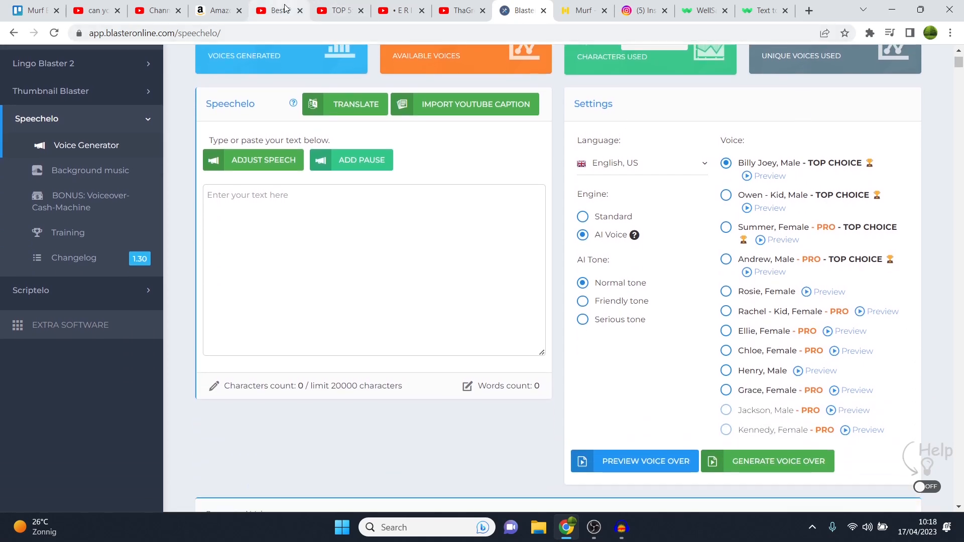
pyautogui.click(277, 10)
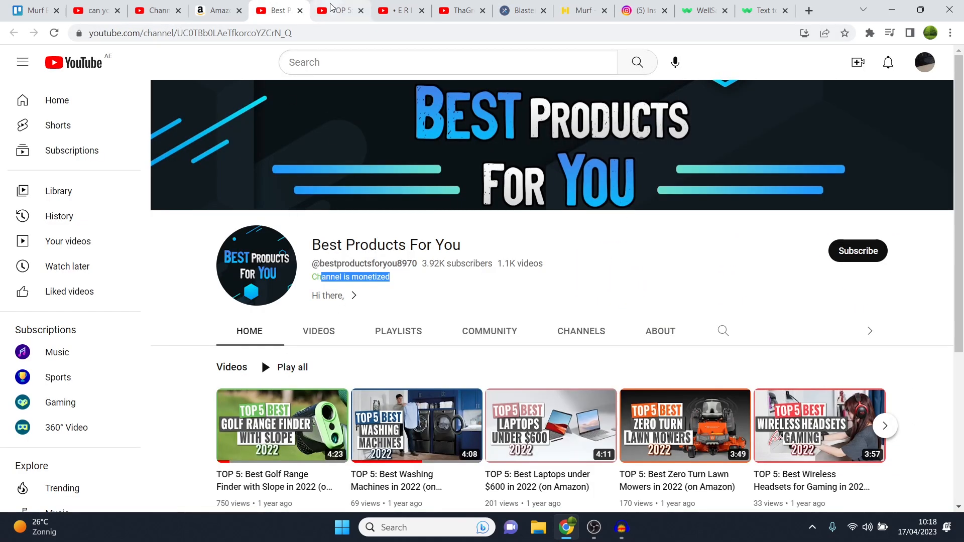
pyautogui.click(583, 11)
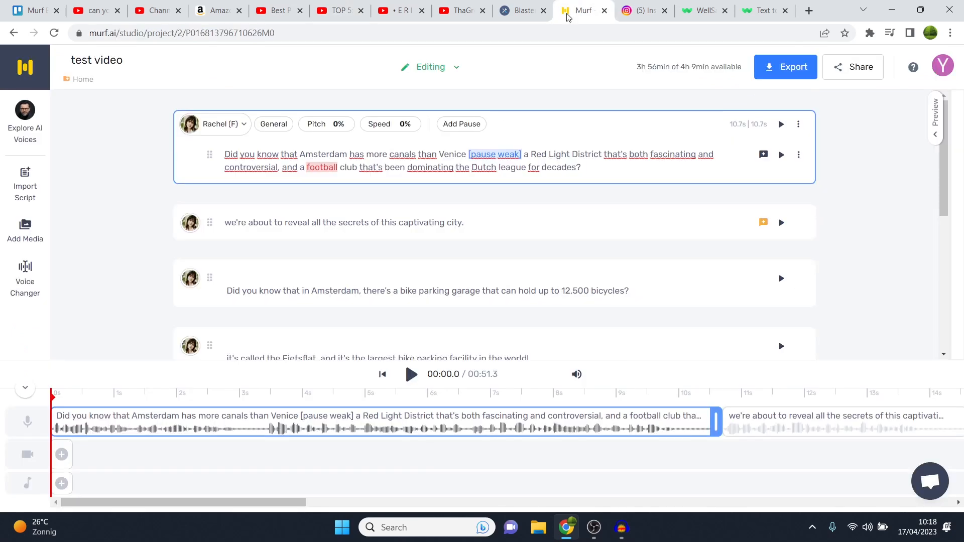
pyautogui.moveTo(780, 155)
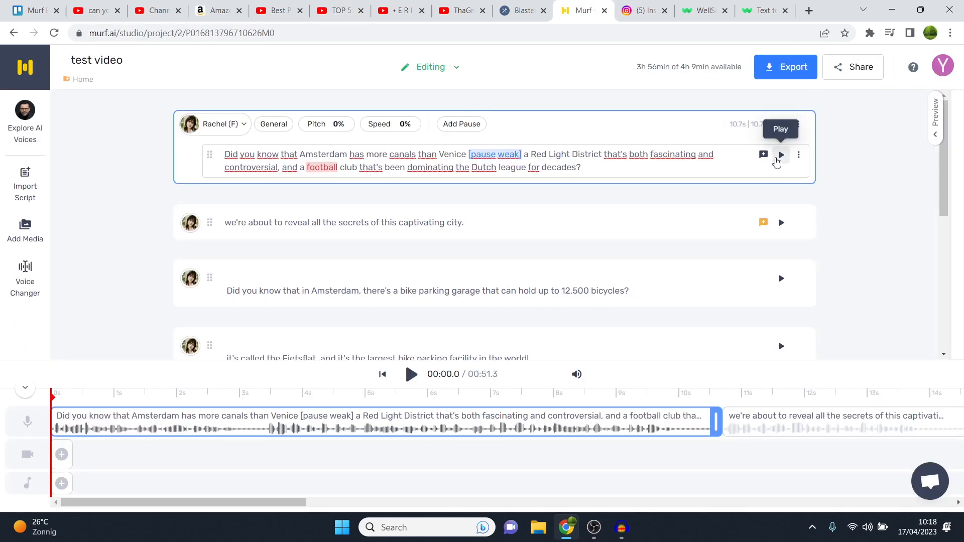
pyautogui.click(781, 155)
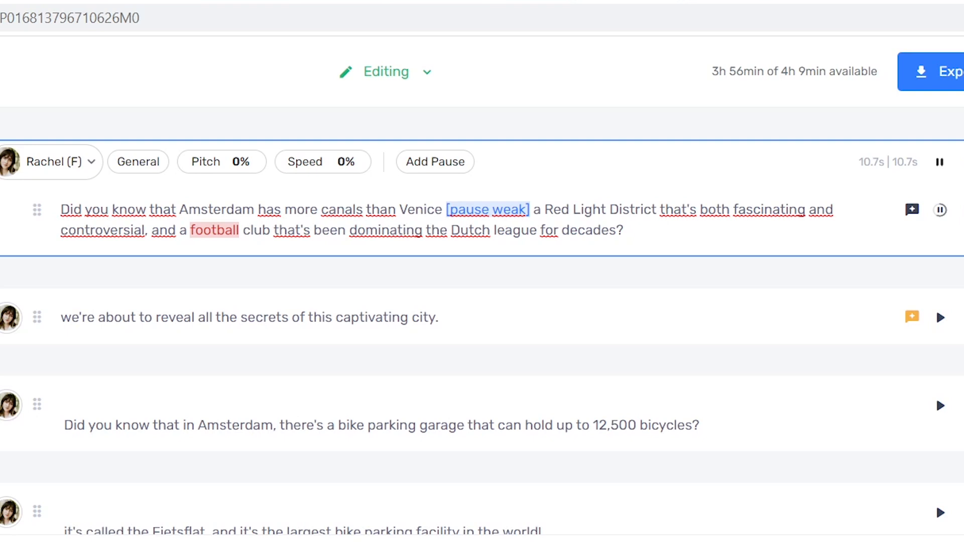
pyautogui.moveTo(940, 209)
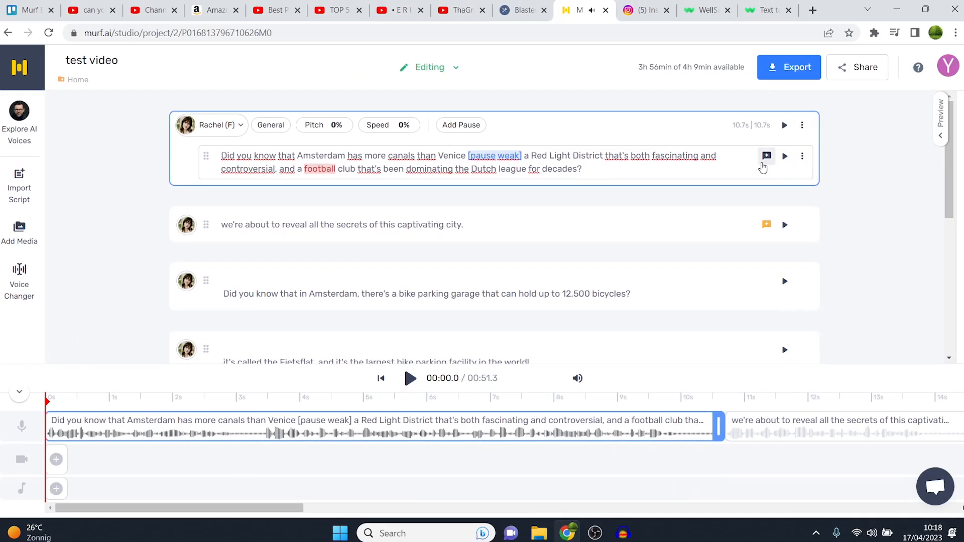
pyautogui.click(334, 11)
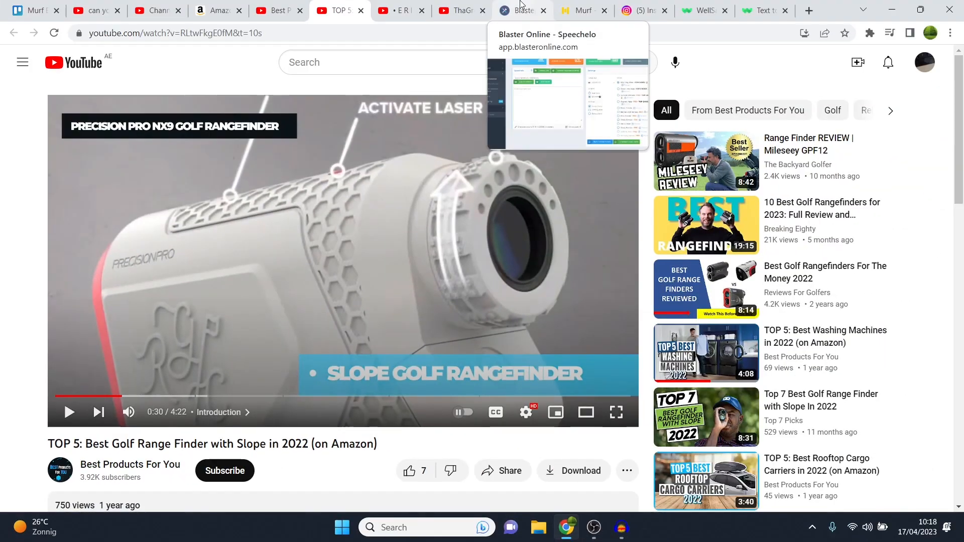
pyautogui.moveTo(586, 15)
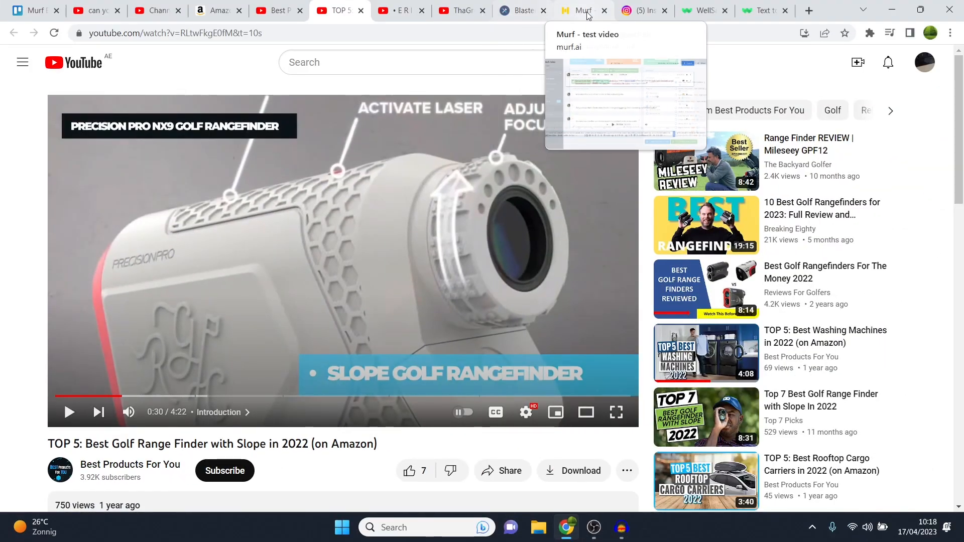
pyautogui.click(580, 11)
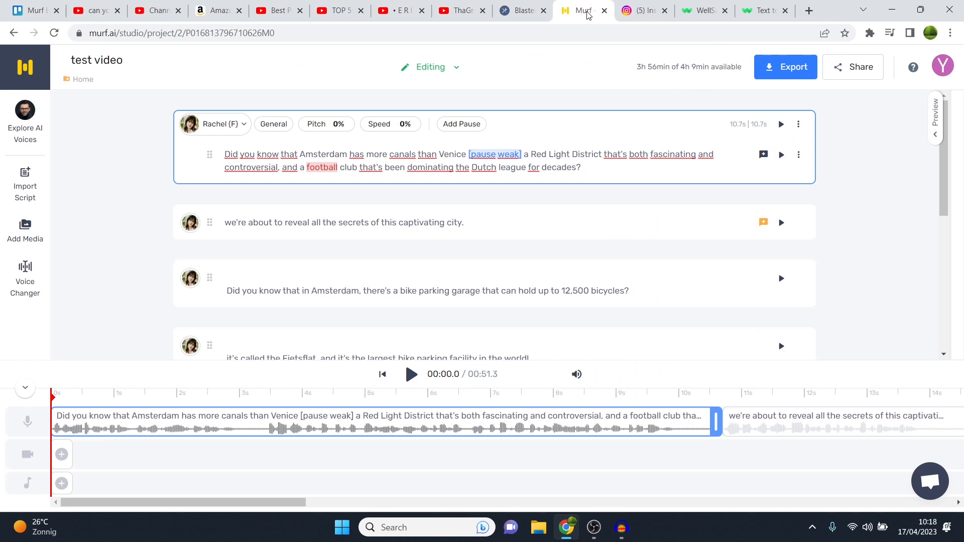
pyautogui.moveTo(524, 51)
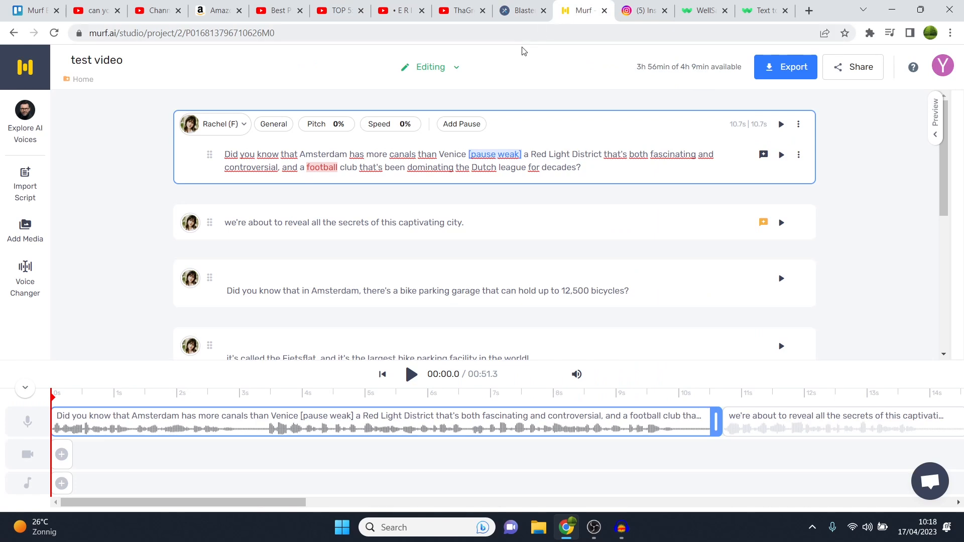
pyautogui.moveTo(486, 70)
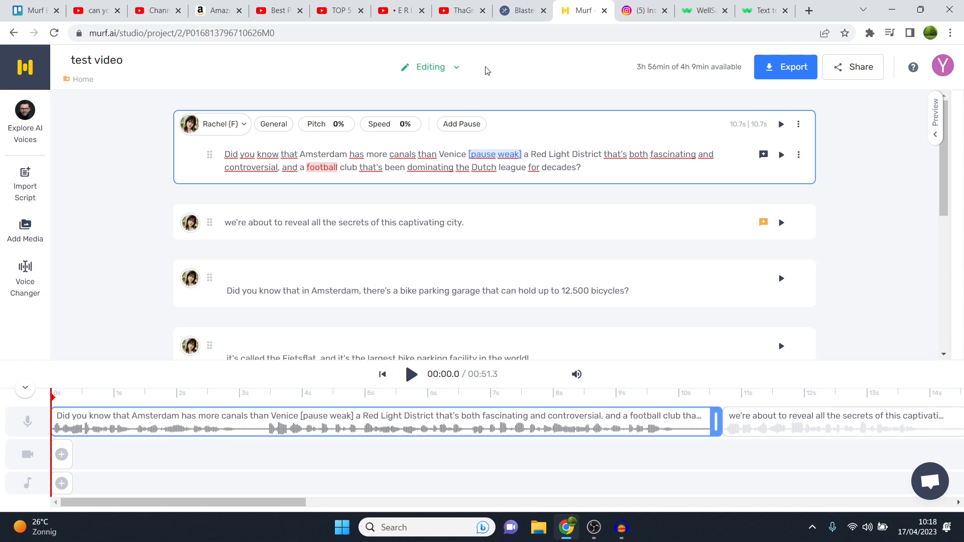
pyautogui.moveTo(394, 11)
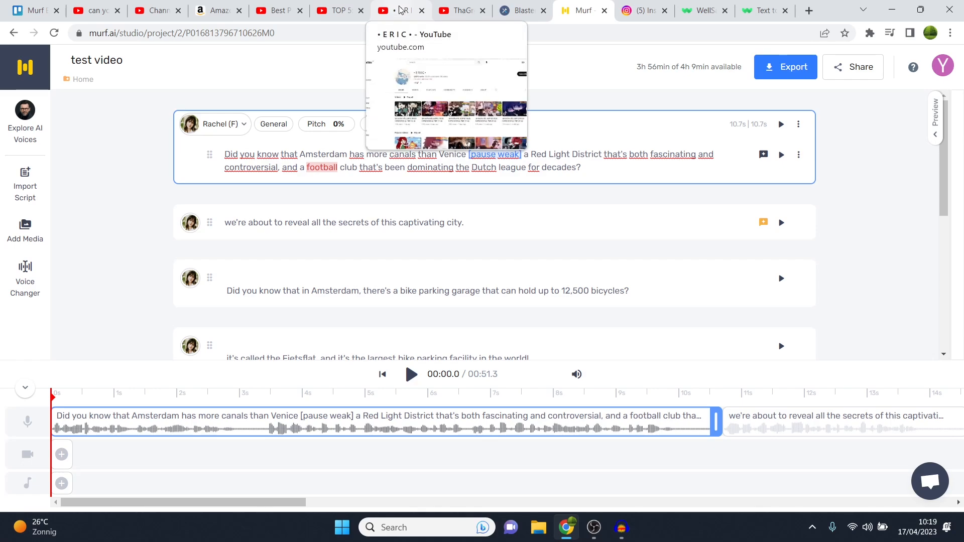
# Browse the non-monetized ERIC channel, scrolling its Videos list before returning to Home.
pyautogui.click(462, 10)
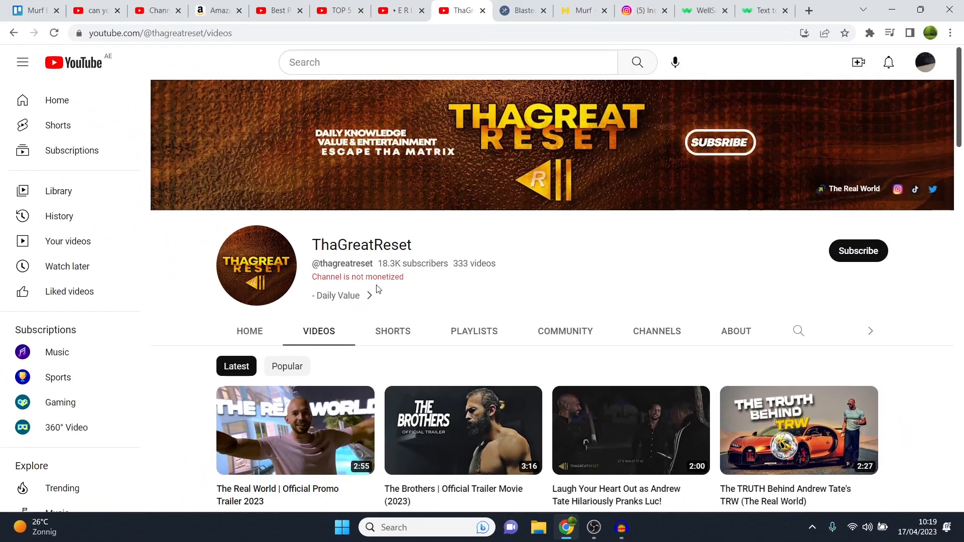
pyautogui.scroll(-3)
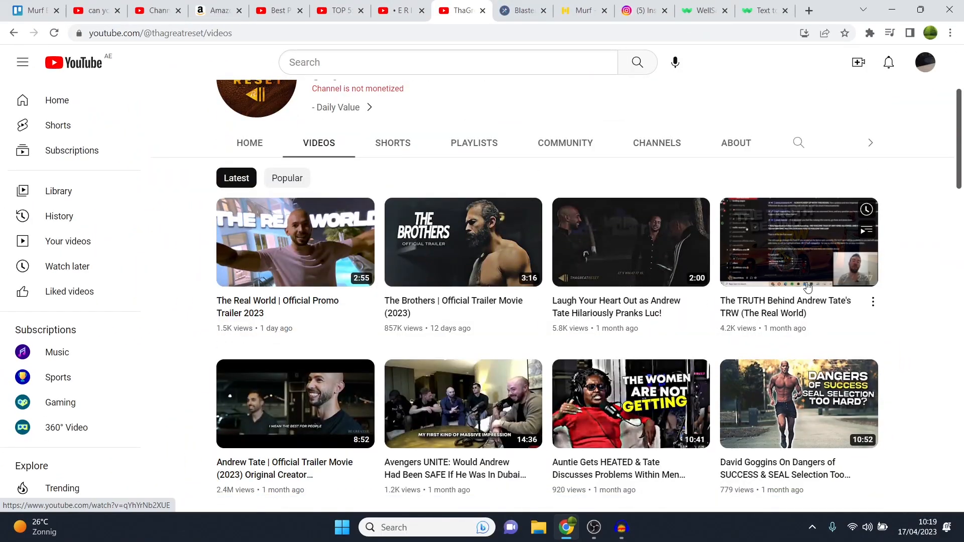
pyautogui.scroll(-3)
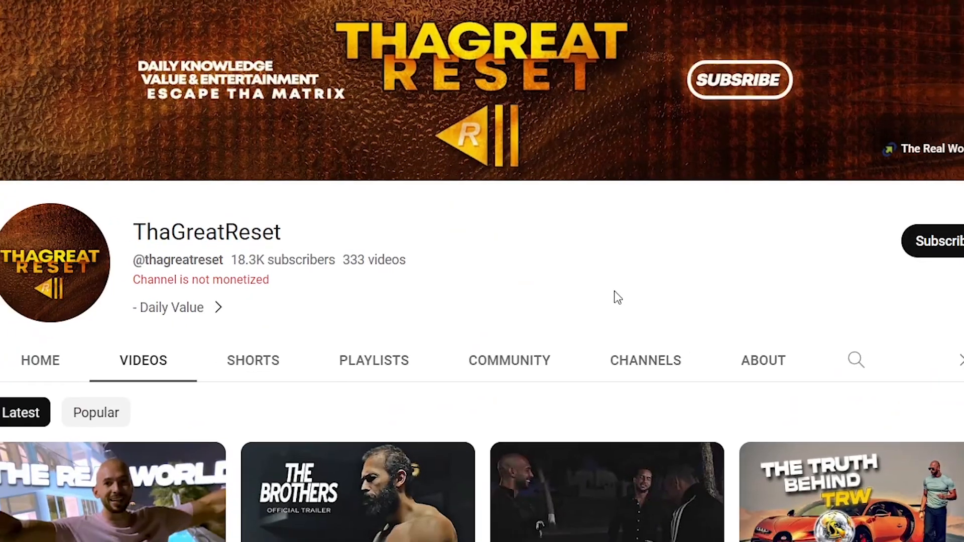
pyautogui.click(396, 10)
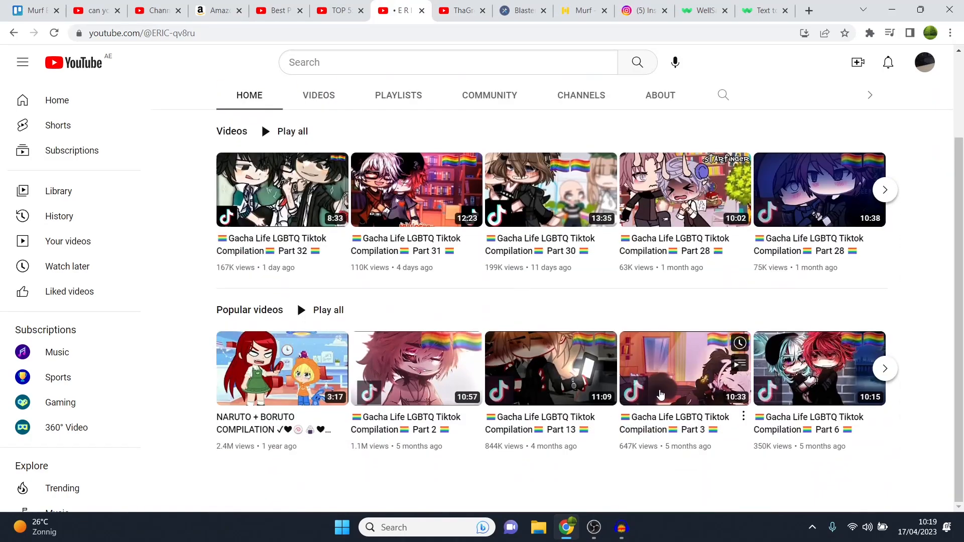
pyautogui.click(318, 95)
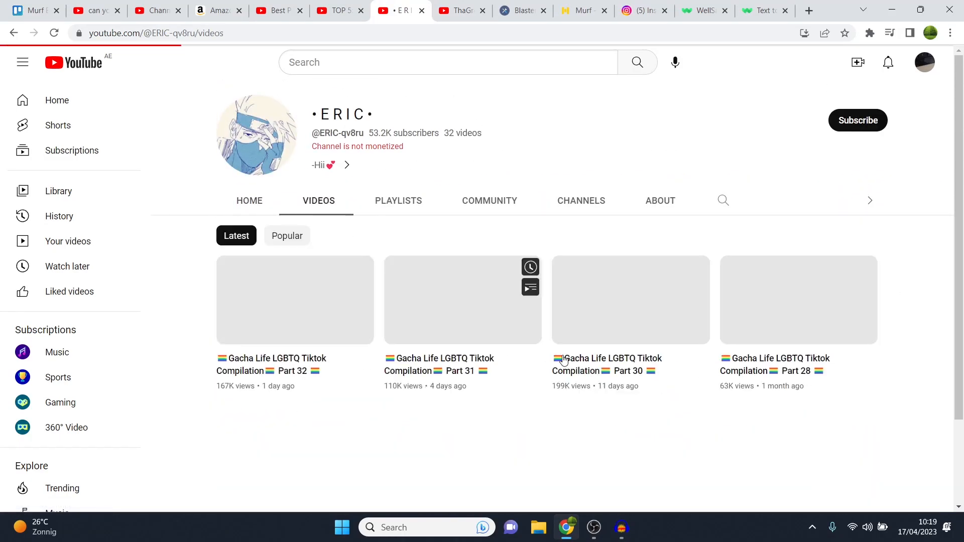
pyautogui.scroll(-3)
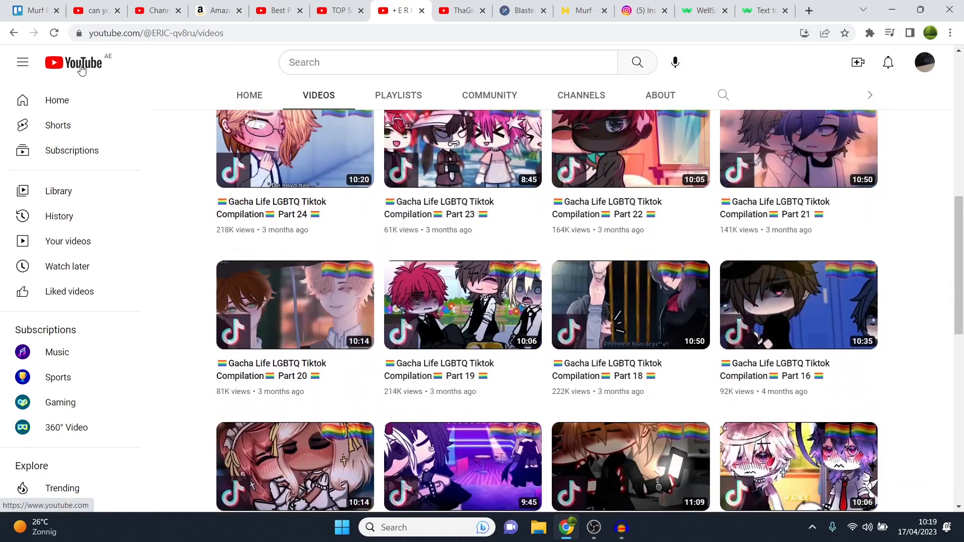
pyautogui.click(249, 95)
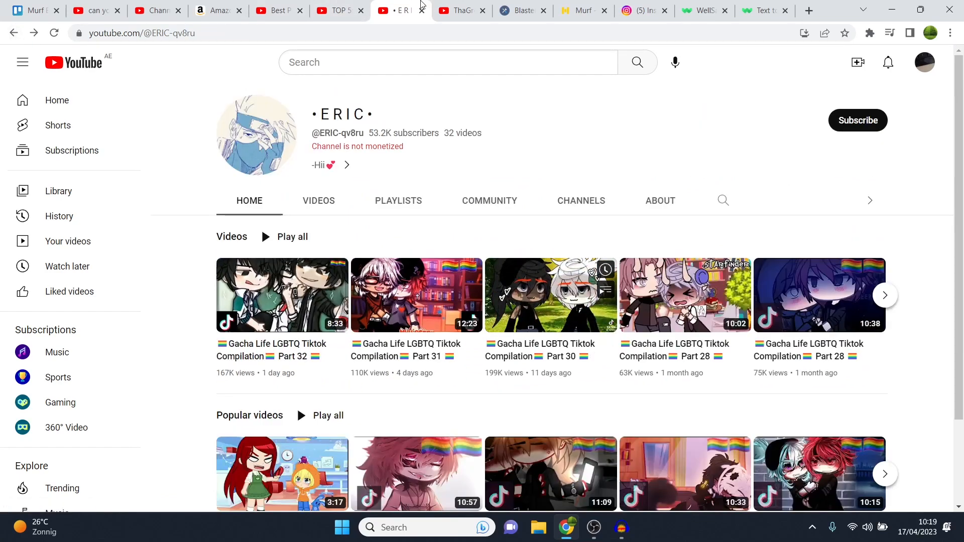
# Scroll the 'can you monetize text to speech videos' results, then view Murf AI voices.
pyautogui.click(458, 10)
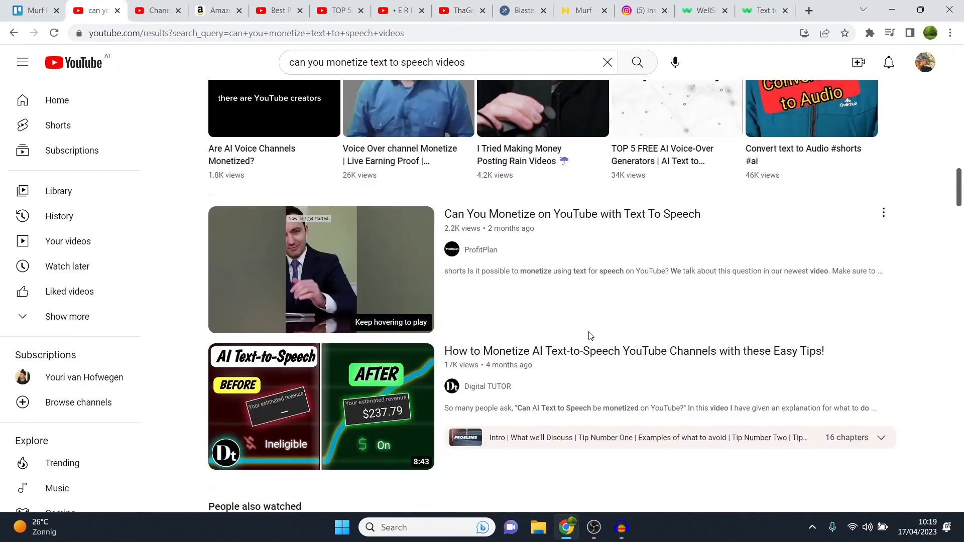
pyautogui.scroll(-3)
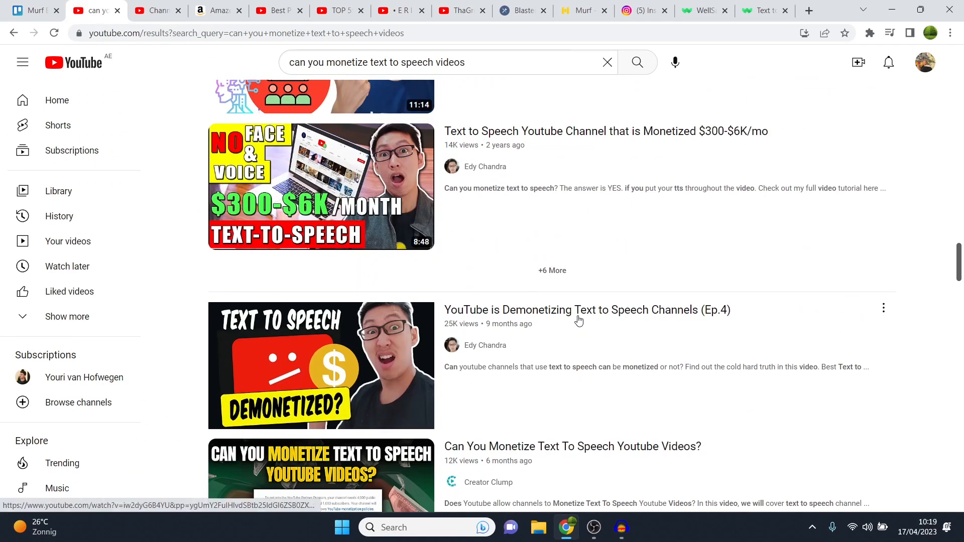
pyautogui.click(580, 10)
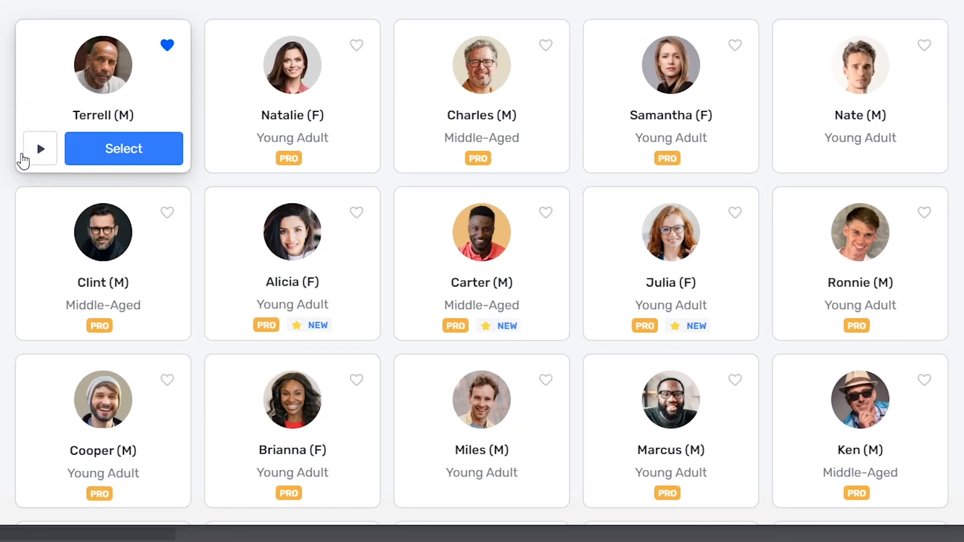
# Play and stop the Terrell voice sample, then close the voice picker.
pyautogui.click(39, 148)
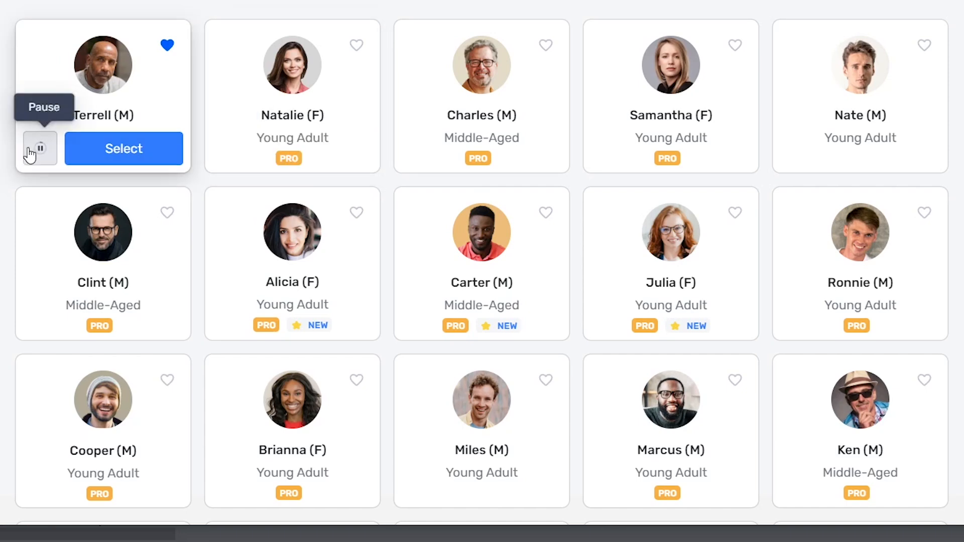
pyautogui.click(40, 148)
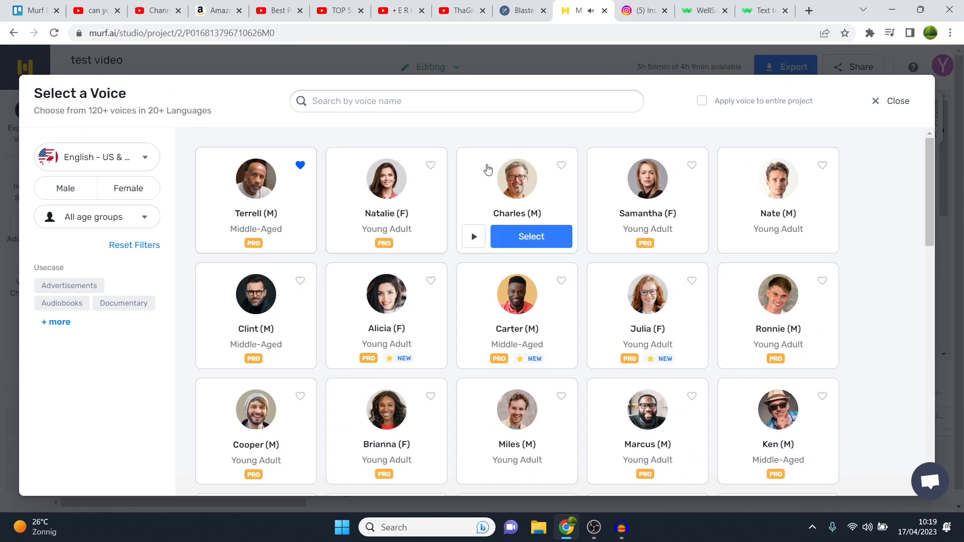
pyautogui.click(875, 101)
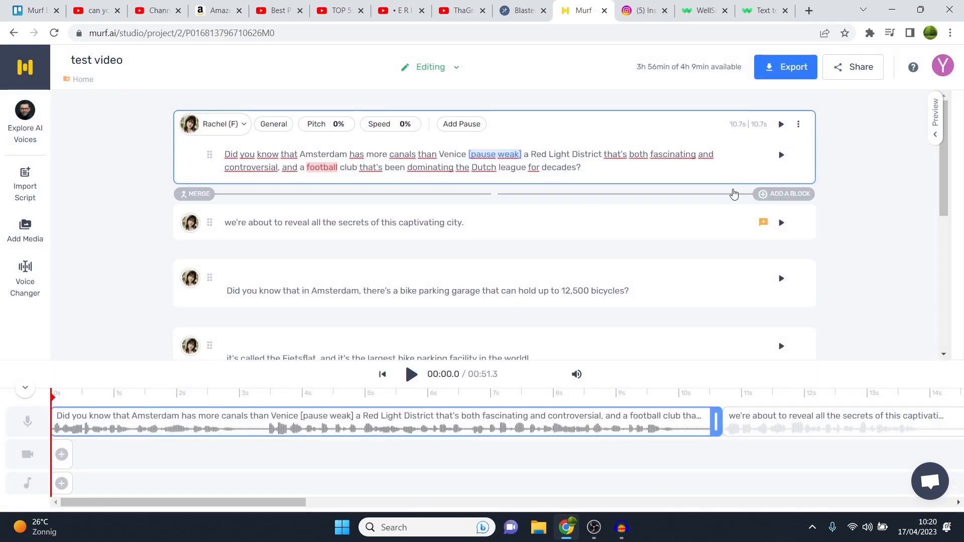
# Glance at the YouTube home feed, return to Murf, then move to Speechelo.
pyautogui.click(461, 11)
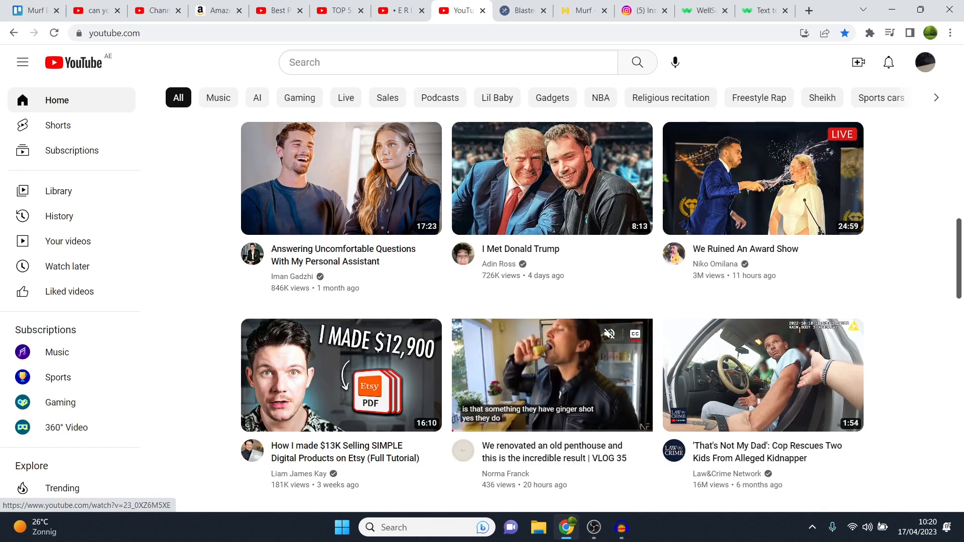
pyautogui.click(584, 10)
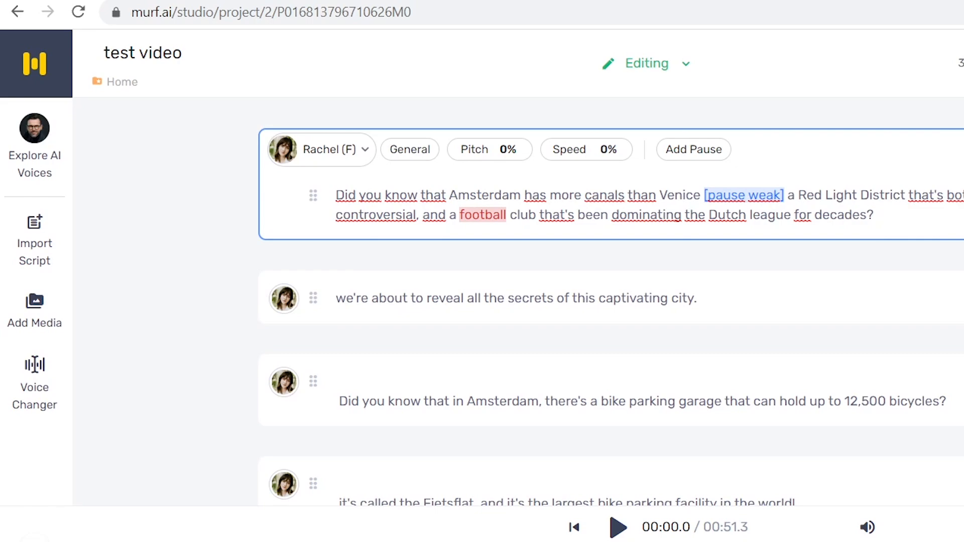
pyautogui.click(519, 10)
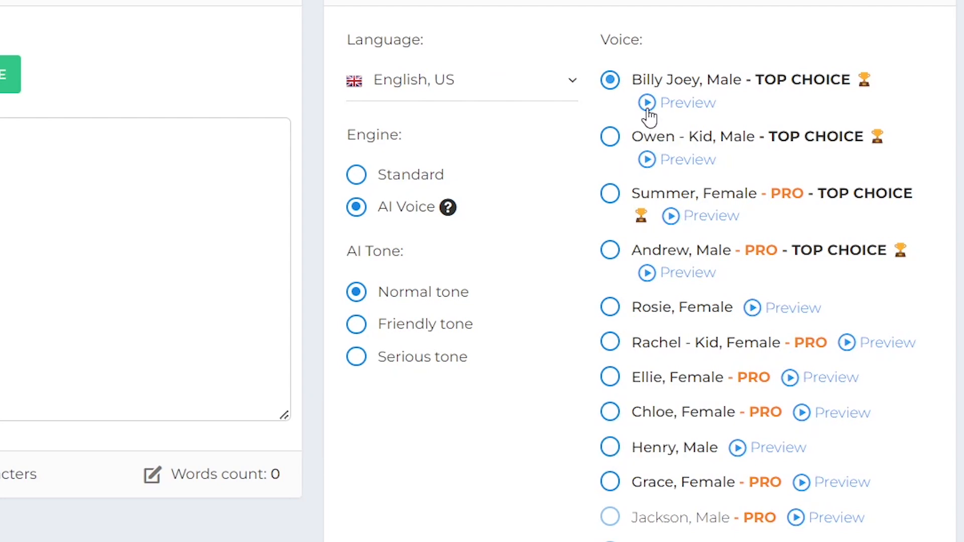
# Preview Billy Joey, then flip through Murf, WellSaid, Speechelo and rangefinder tabs back to Murf.
pyautogui.click(646, 103)
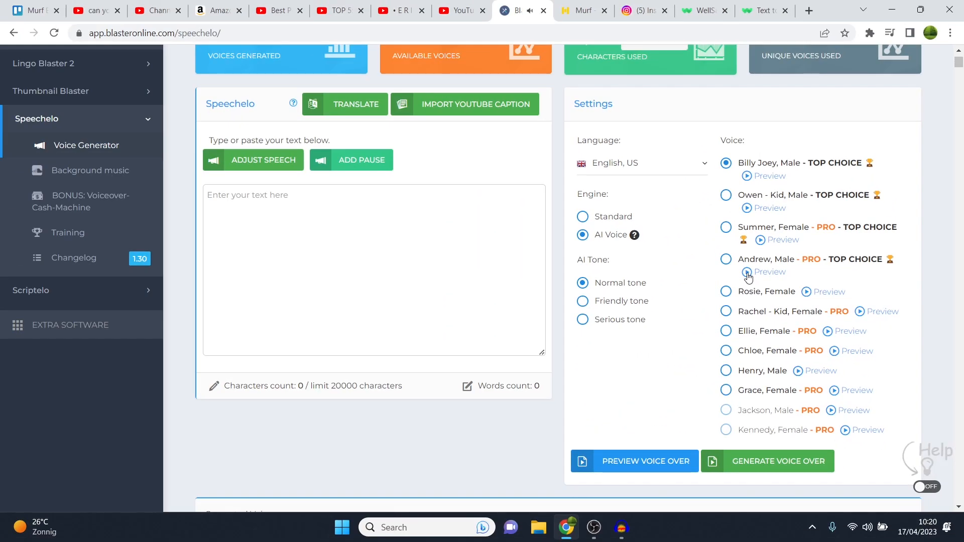
pyautogui.click(580, 10)
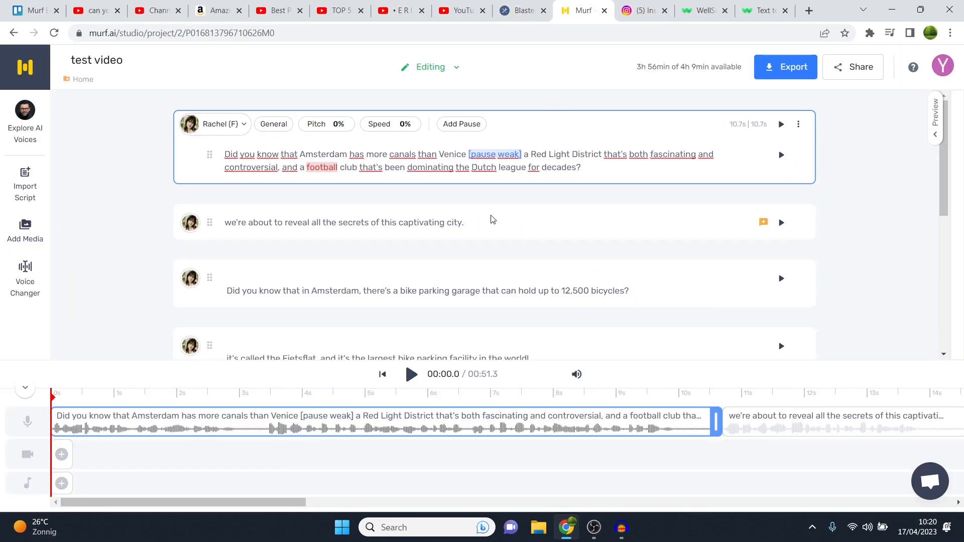
pyautogui.click(702, 10)
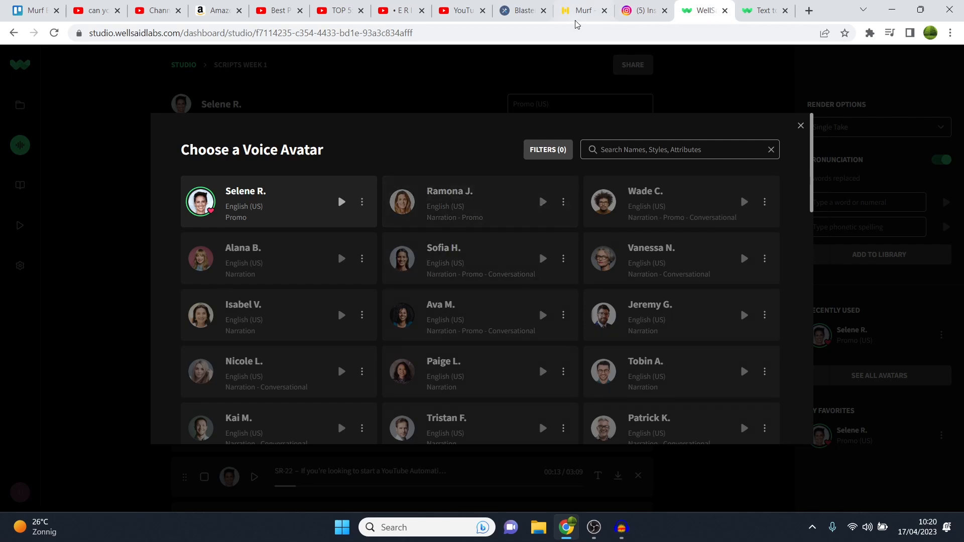
pyautogui.click(581, 11)
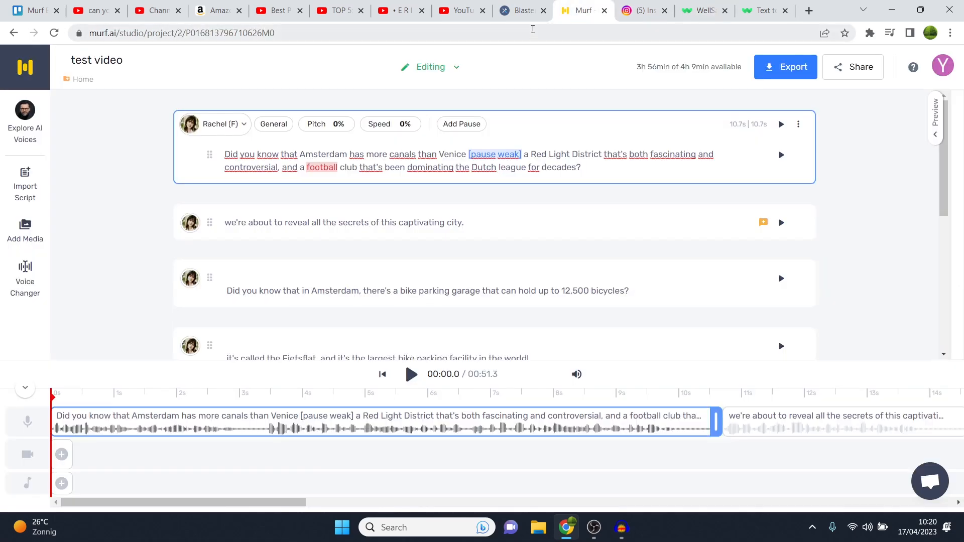
pyautogui.click(519, 10)
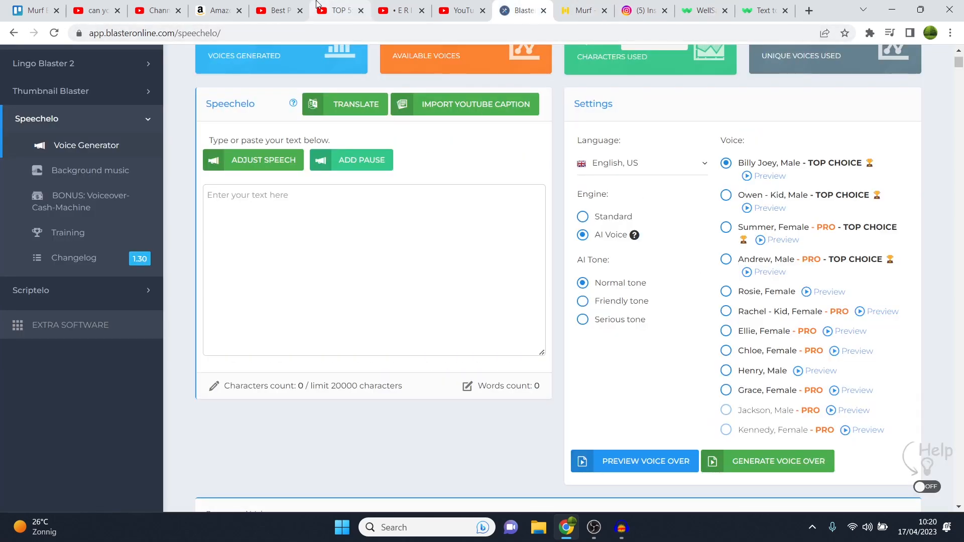
pyautogui.click(338, 10)
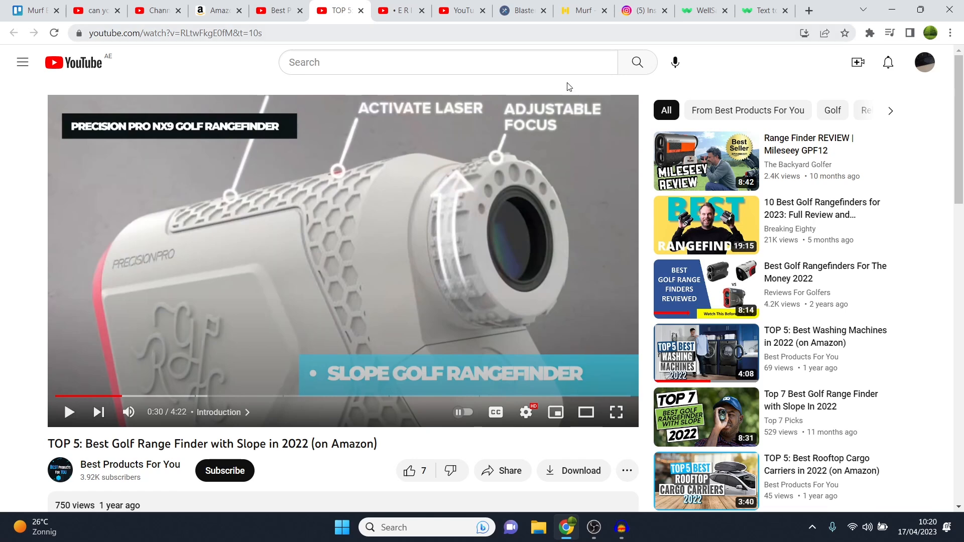
pyautogui.click(578, 10)
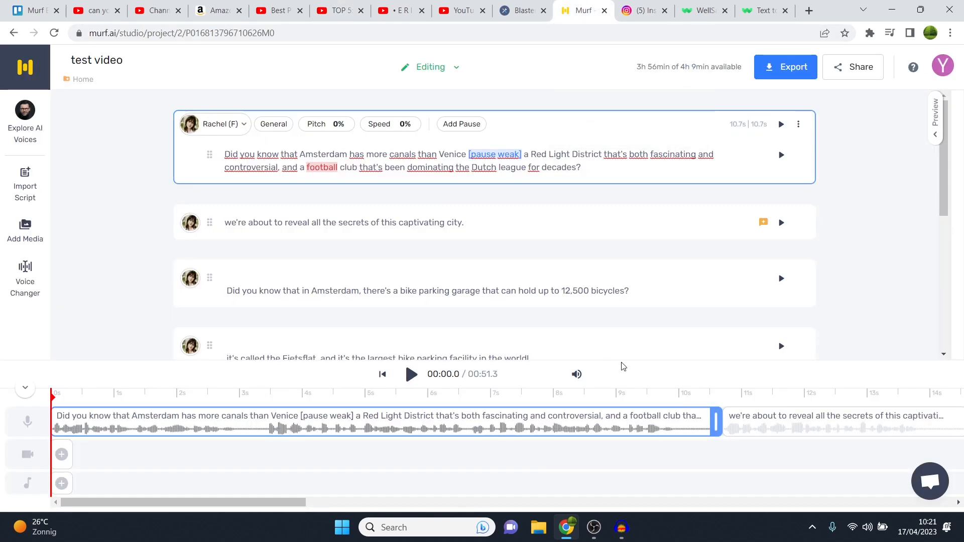
pyautogui.moveTo(604, 352)
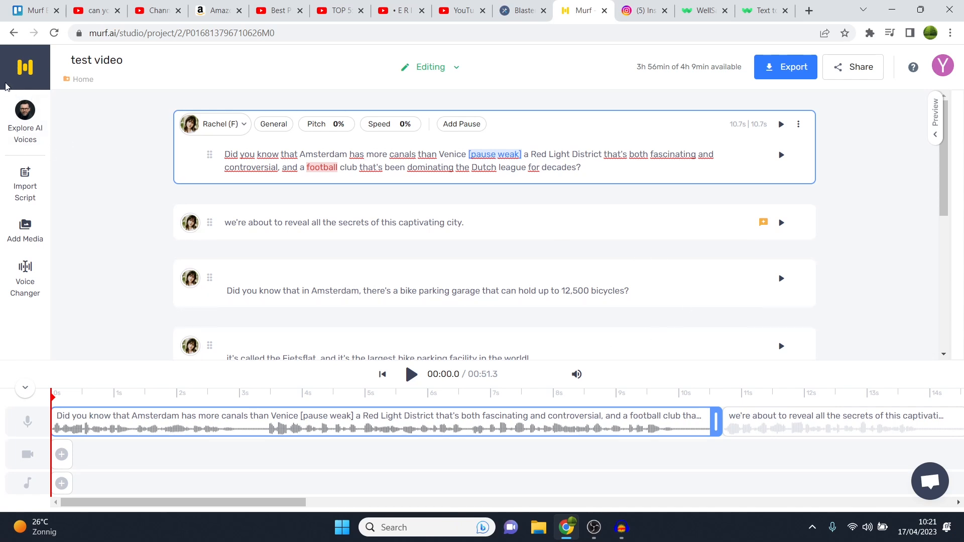
# Bring up WellSaid Labs' avatar chooser with narrators like Selene R. and Ramona J.
pyautogui.click(701, 10)
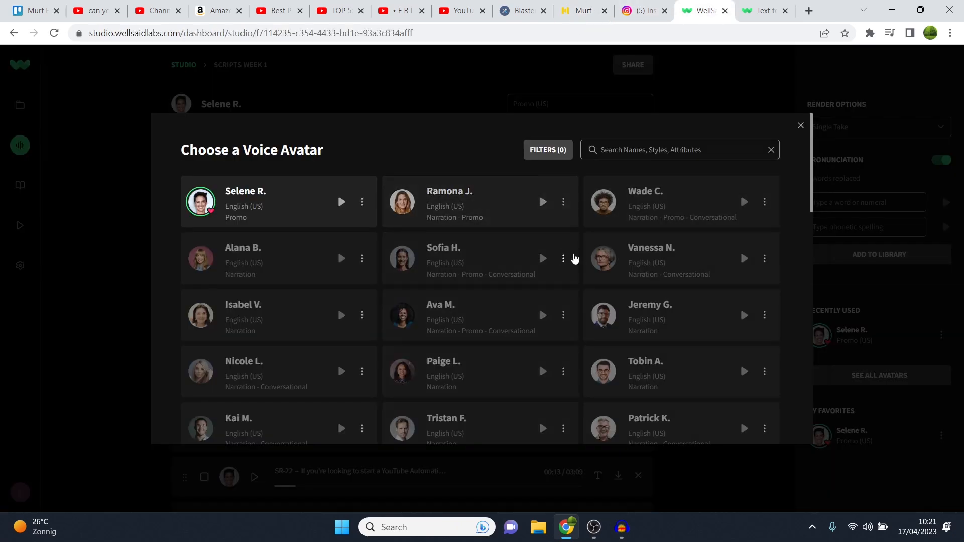
pyautogui.moveTo(577, 258)
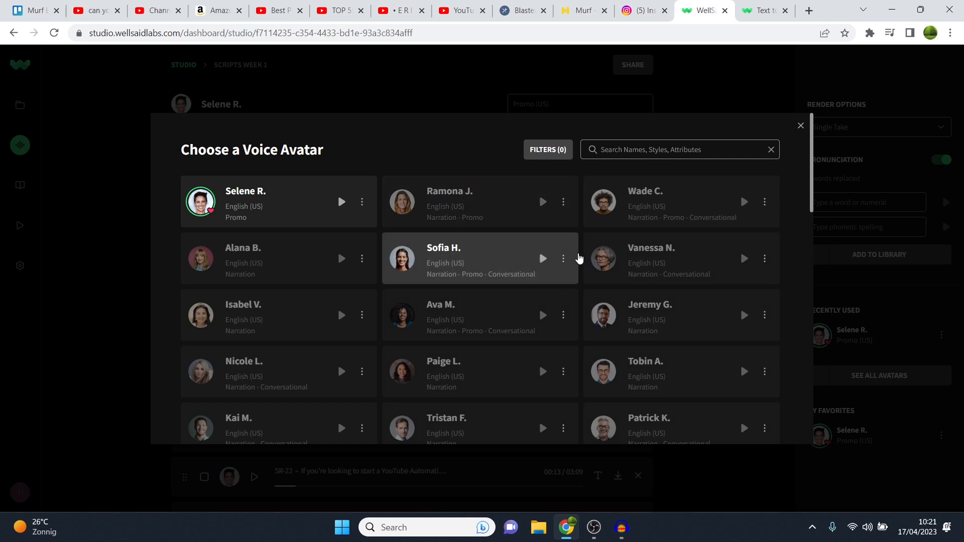